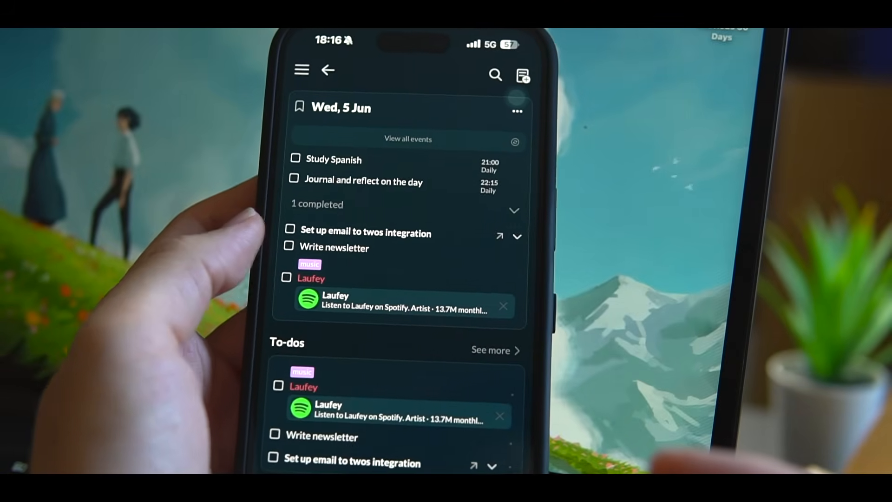
# Add a birthday memo beginning 'What should' below Print the ticket in the 5 Jun note
pyautogui.scroll(-3)
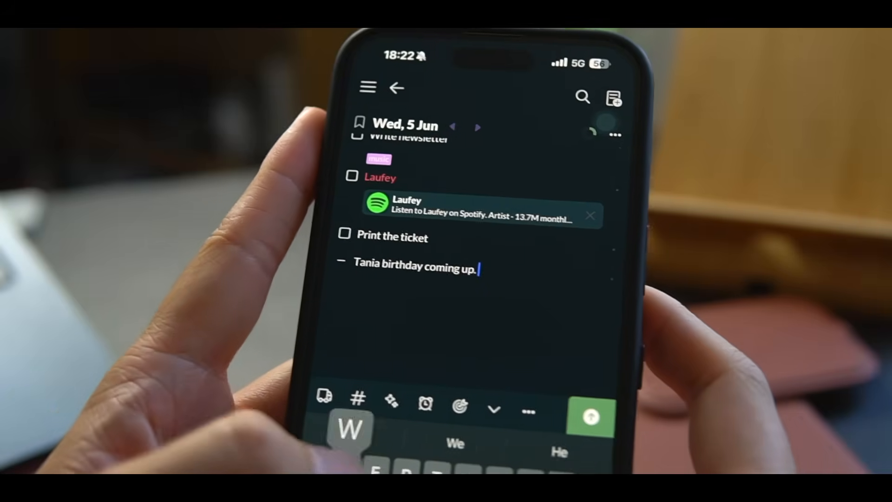
pyautogui.write('What should')
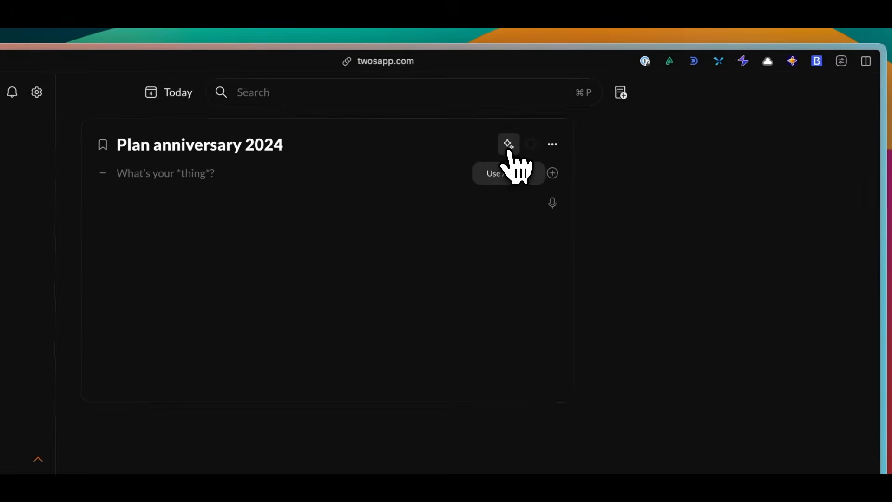
# Generate fifteen AI planning steps for 'Plan anniversary 2024', then show 'Tania birthday 2024'
pyautogui.click(508, 144)
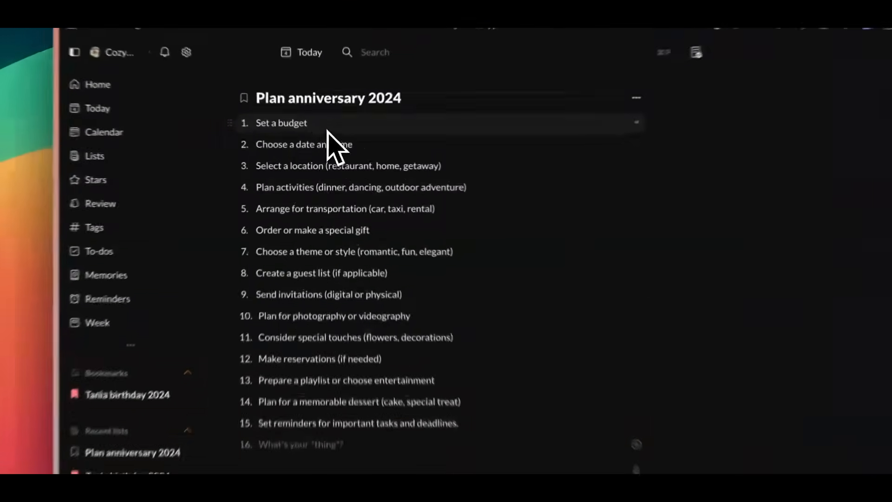
pyautogui.click(127, 393)
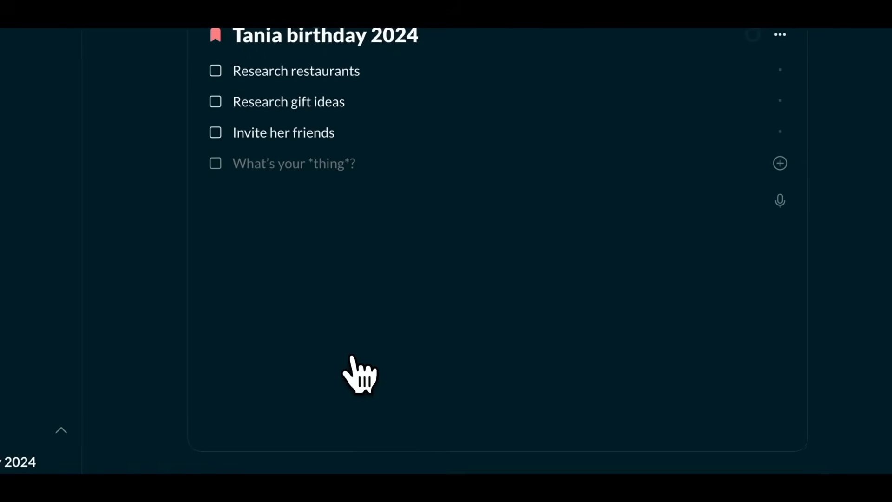